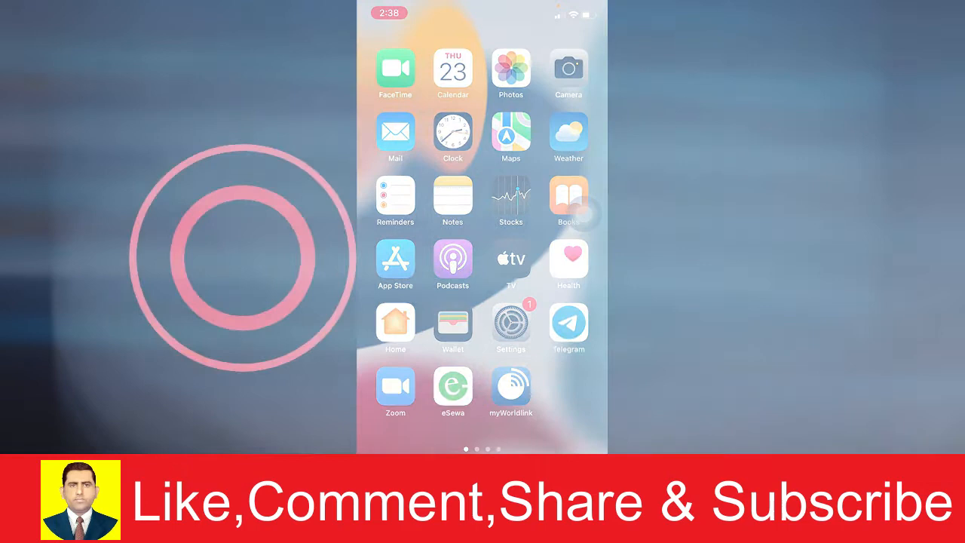
- Search the App Store for 'barclays us savings' to bring up its listing
{"action": "left_click", "coordinate": [395, 259]}
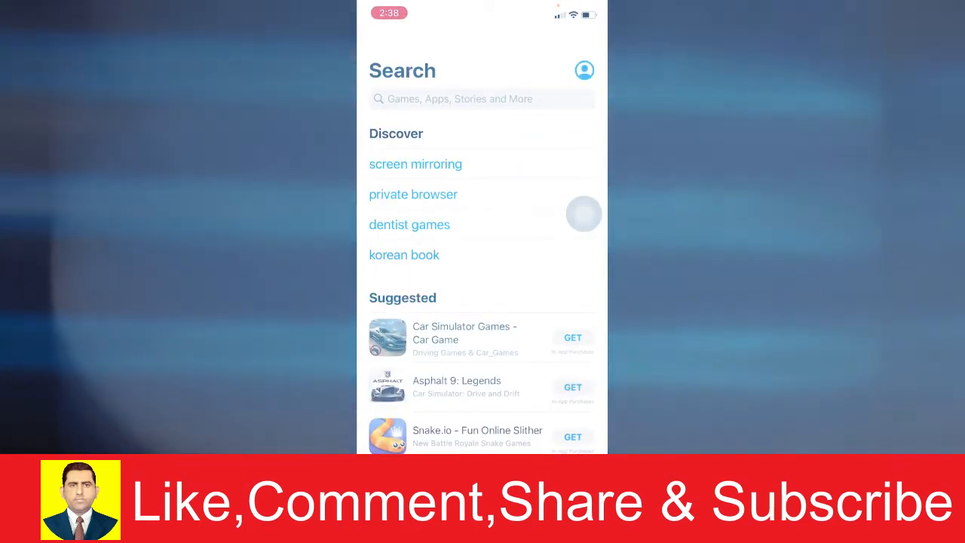
{"action": "type", "text": "barclays us savings"}
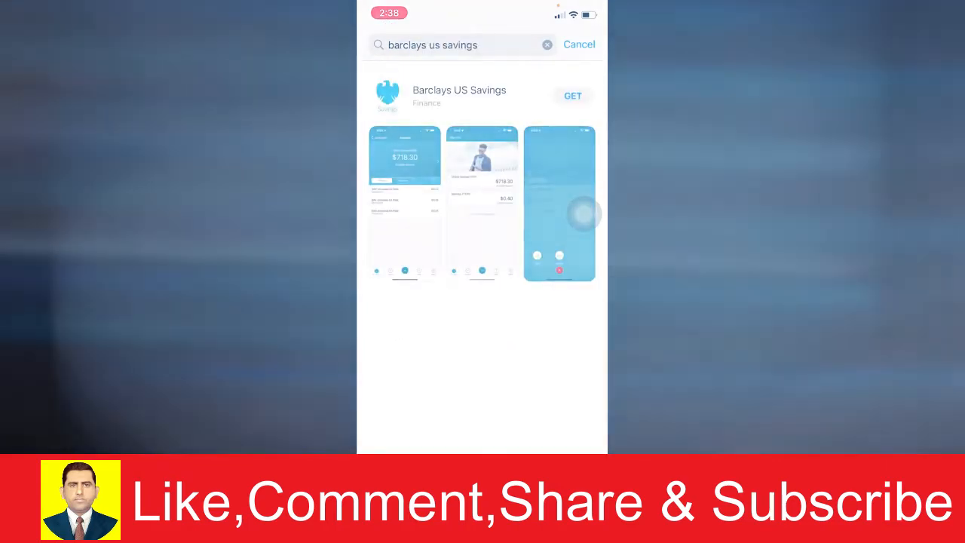
- Get Barclays US Savings and swipe home screens until its new icon shows
{"action": "left_click", "coordinate": [573, 95]}
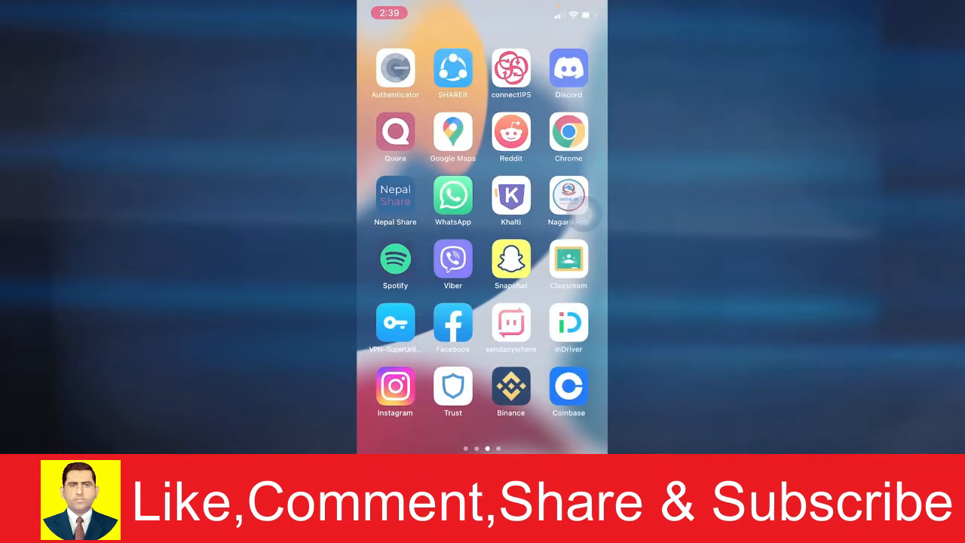
{"action": "scroll", "scroll_direction": "left", "scroll_amount": 3}
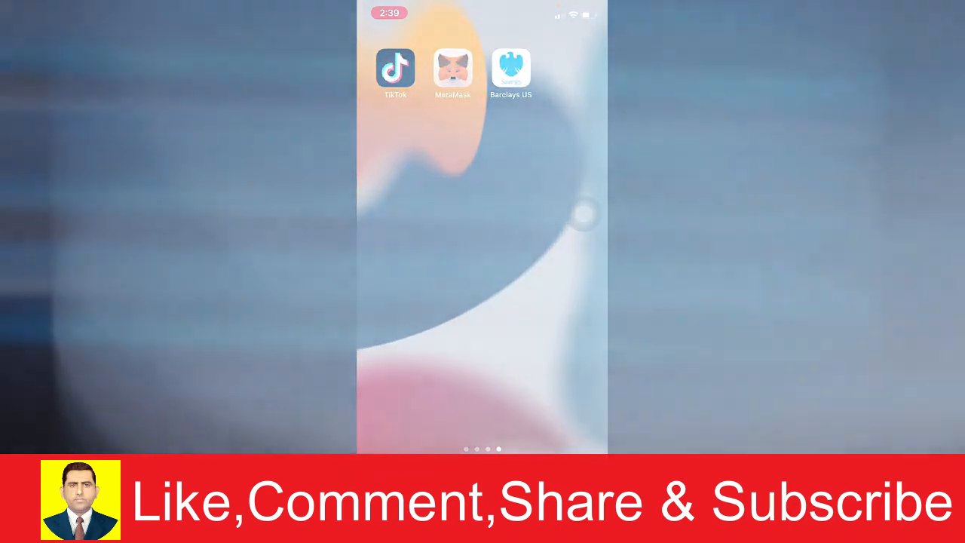